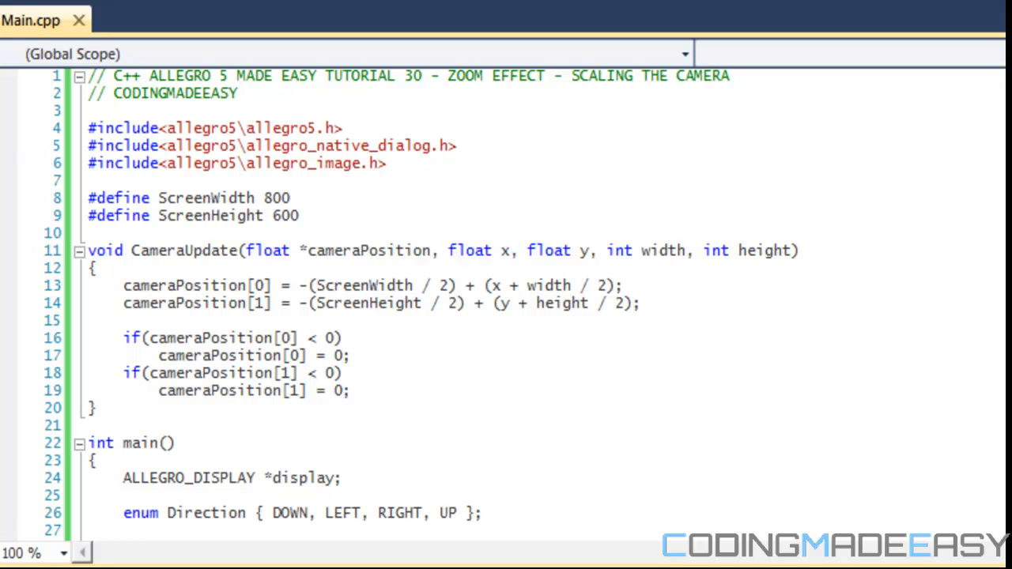
mouse_move(537, 465)
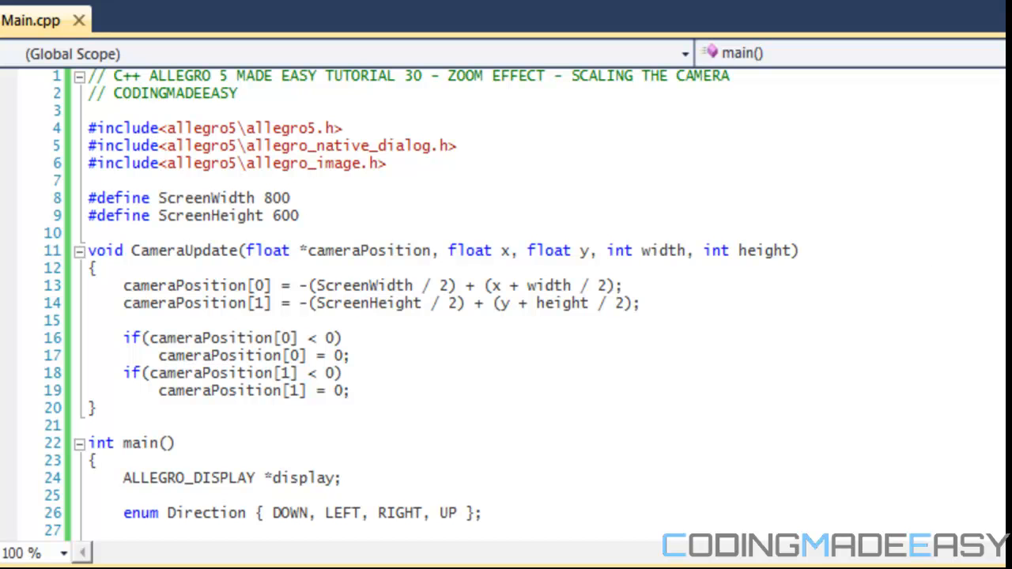
- Scroll Main.cpp down to lines 106–132, showing the W/S/D/A key handling and camera transforms
scroll("down", 3)
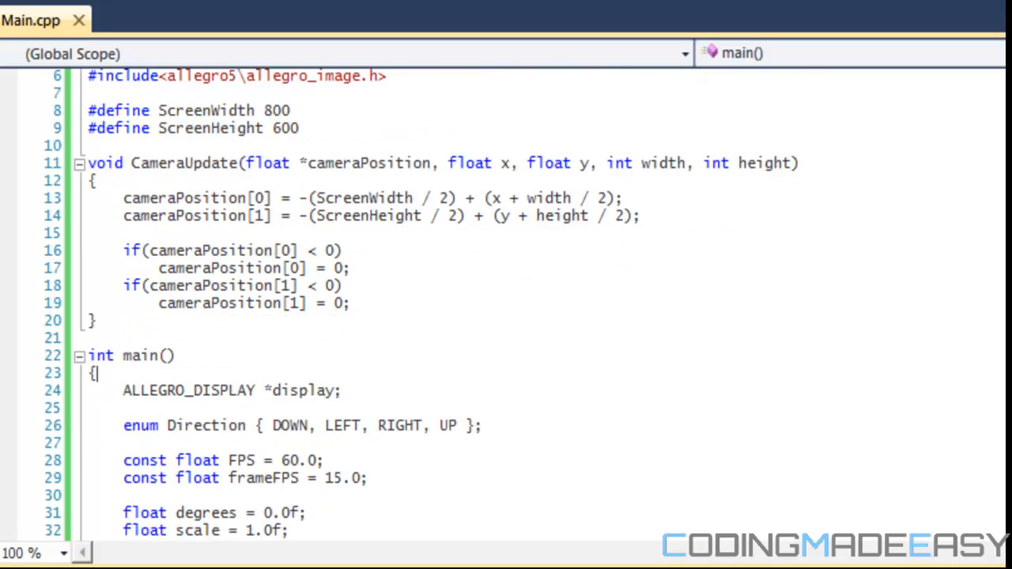
scroll("down", 3)
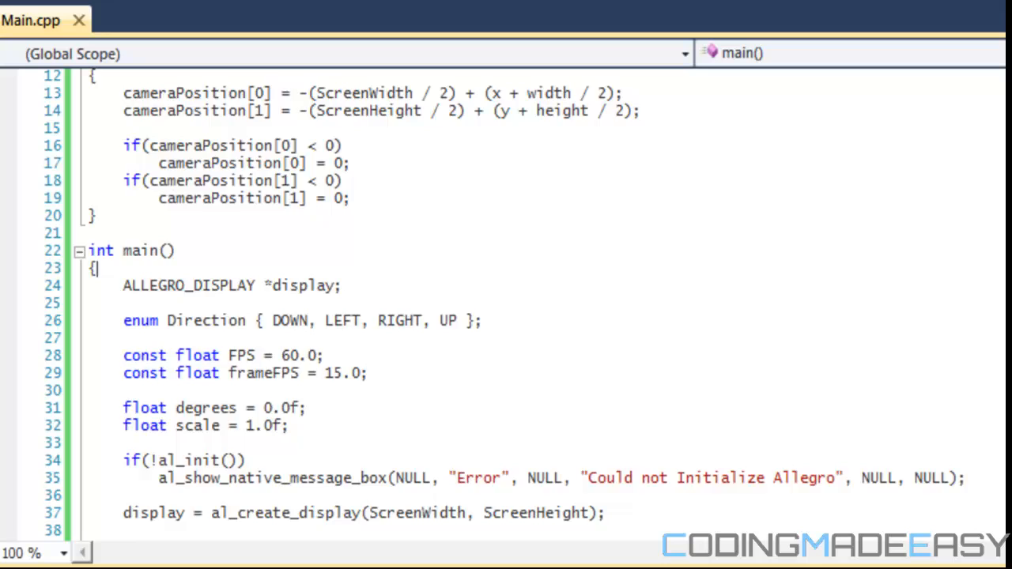
scroll("down", 3)
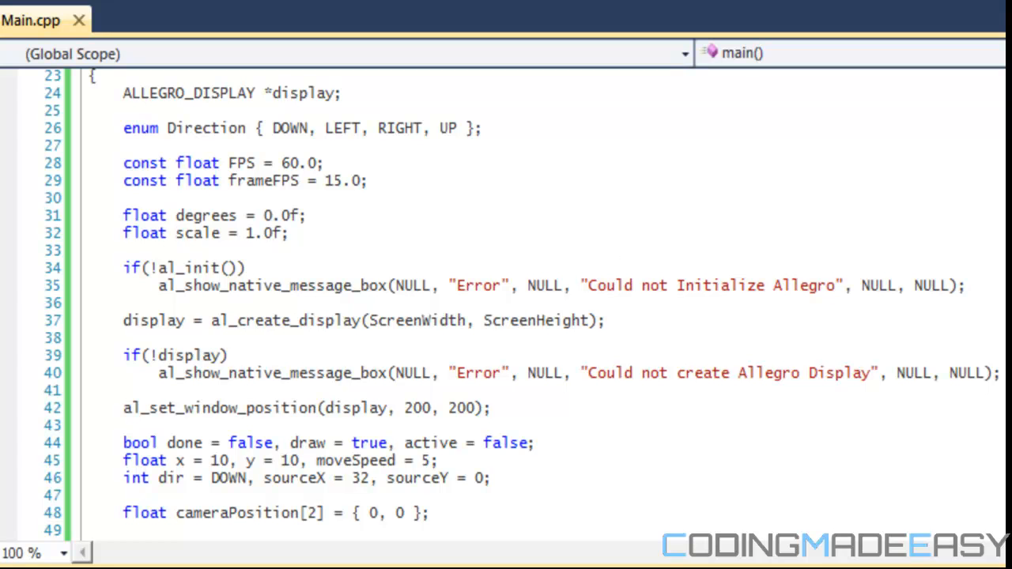
scroll("down", 3)
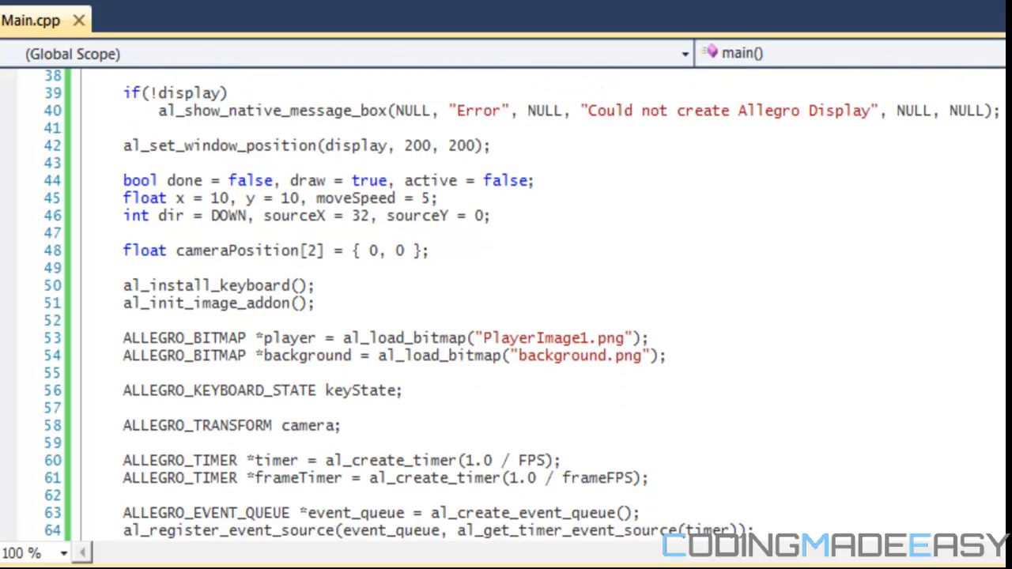
scroll("down", 3)
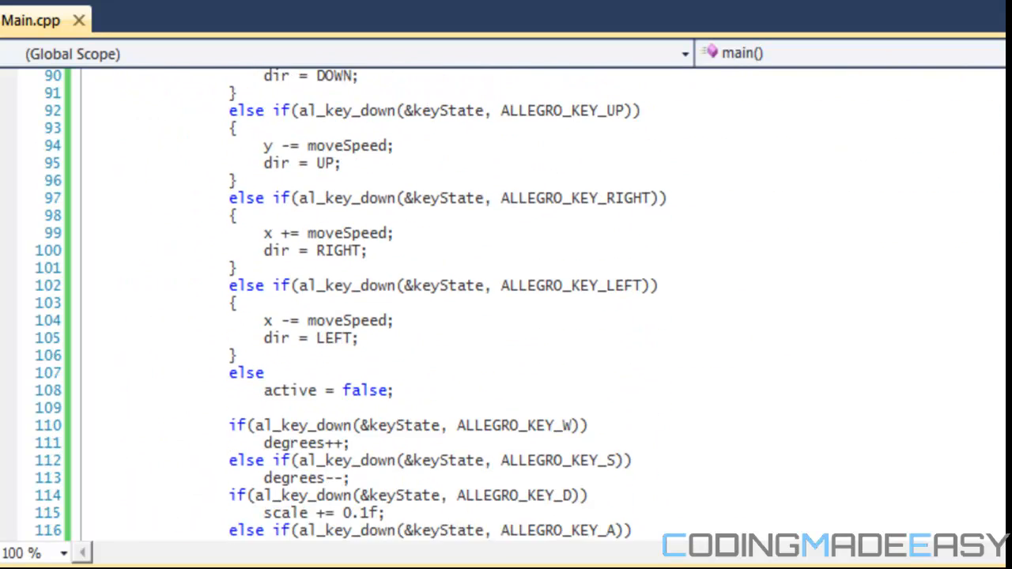
scroll("down", 3)
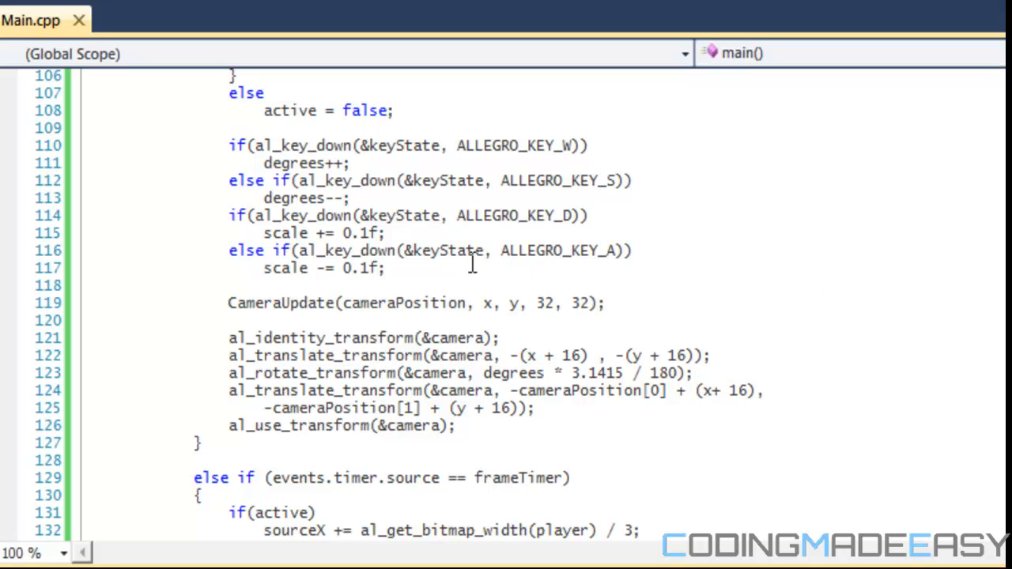
left_click_drag(227, 215, 386, 268)
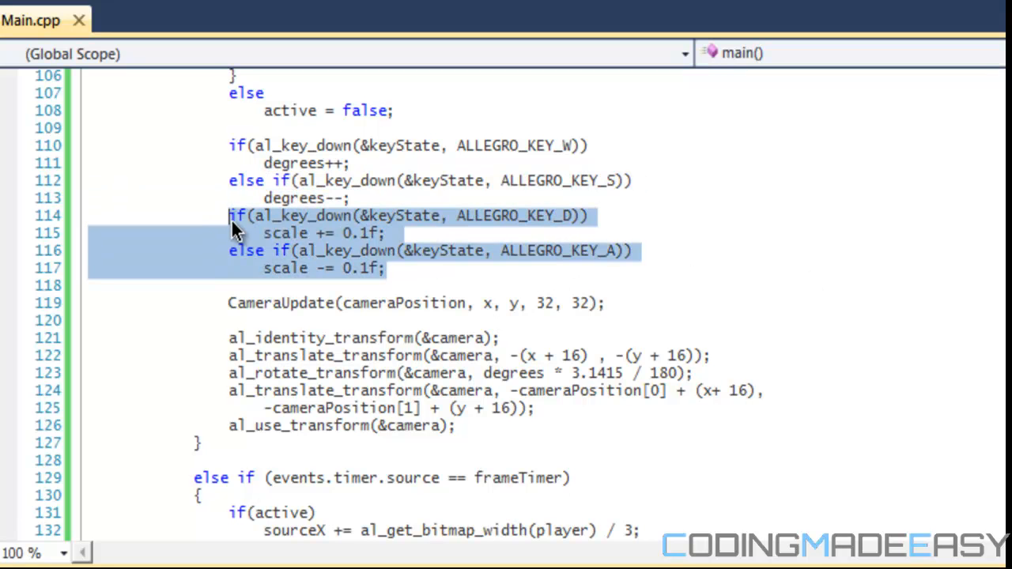
mouse_move(393, 243)
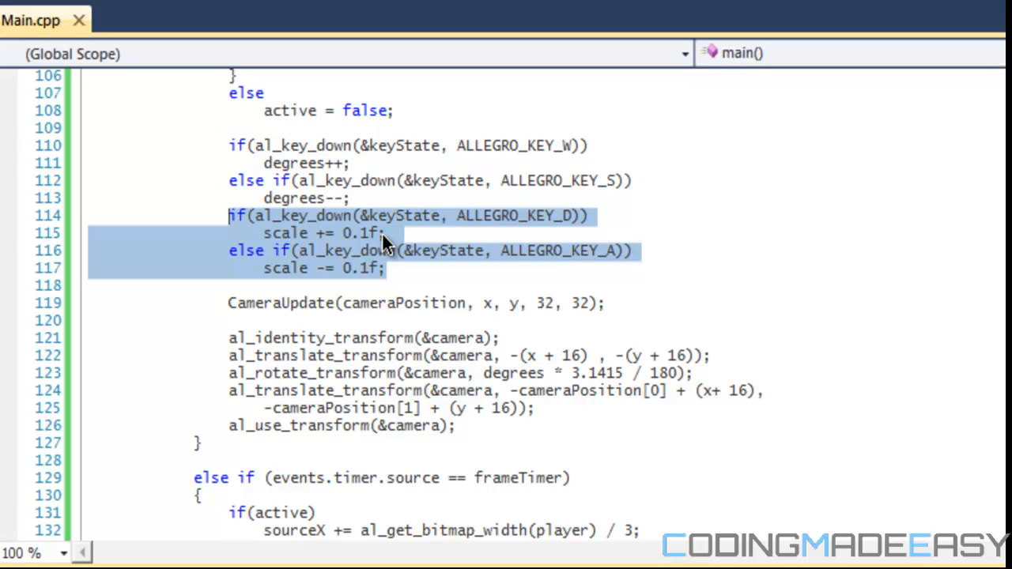
left_click(395, 268)
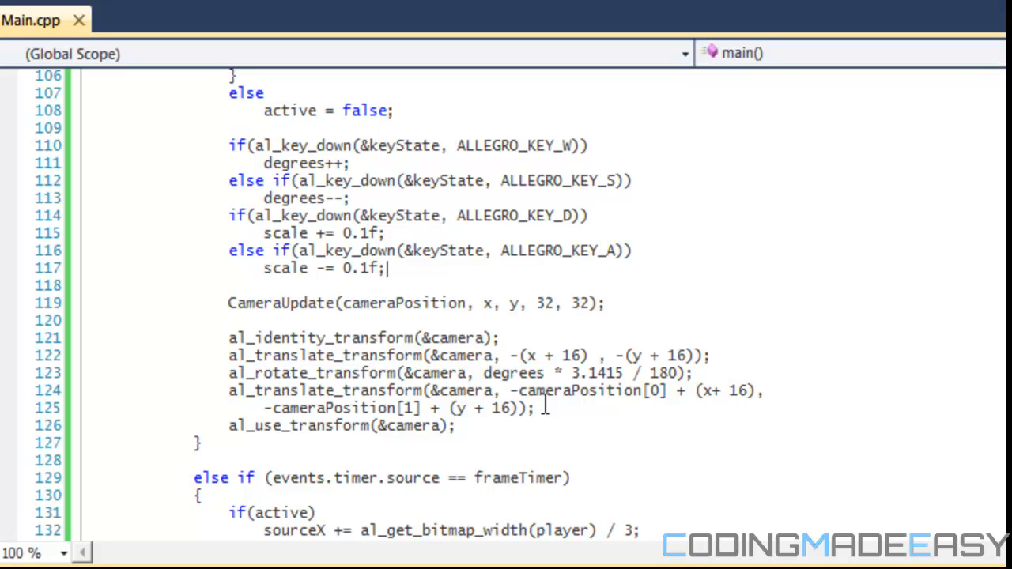
mouse_move(324, 356)
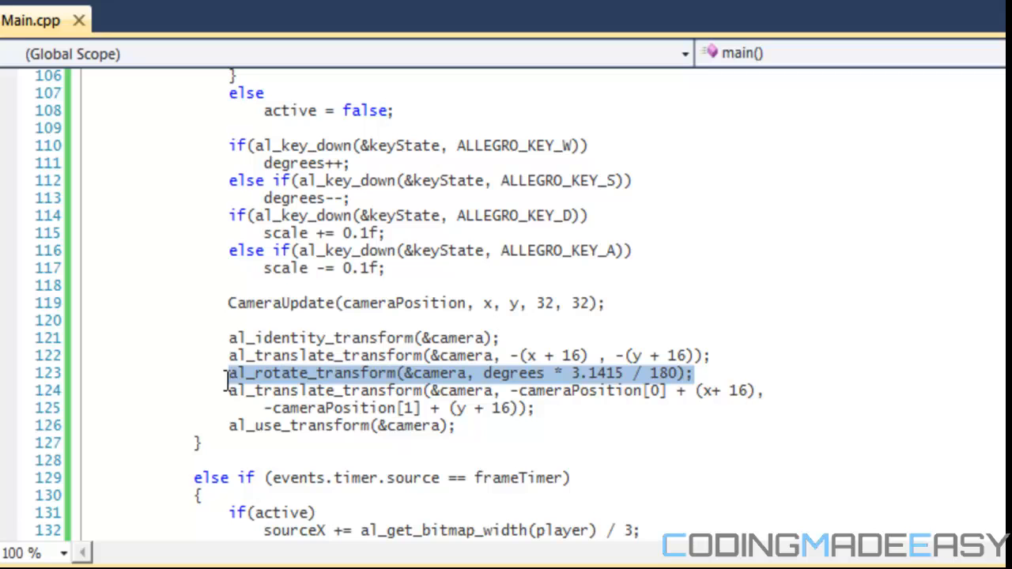
- Place the cursor at the end of the al_rotate_transform line (line 123)
left_click(681, 430)
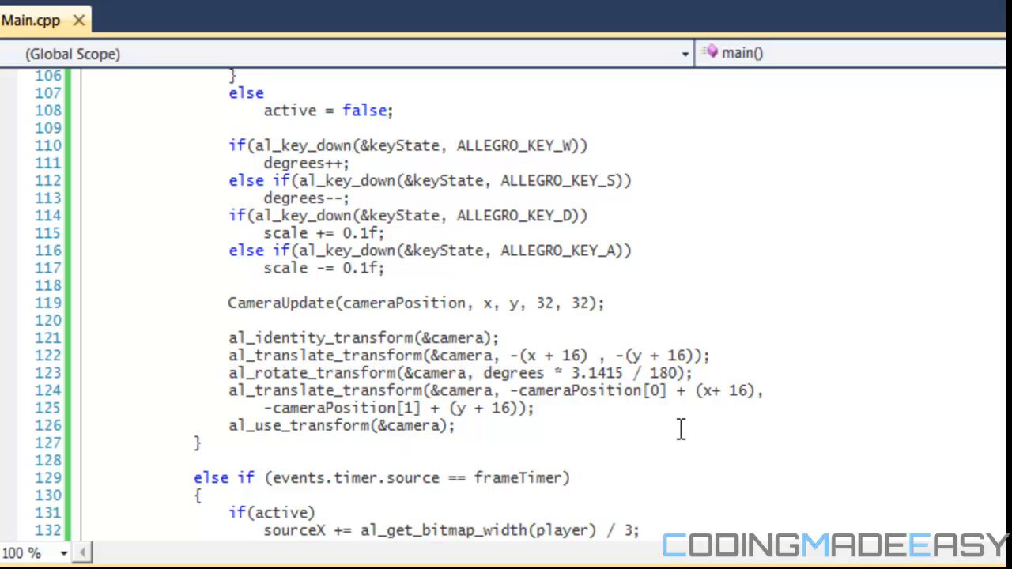
mouse_move(696, 382)
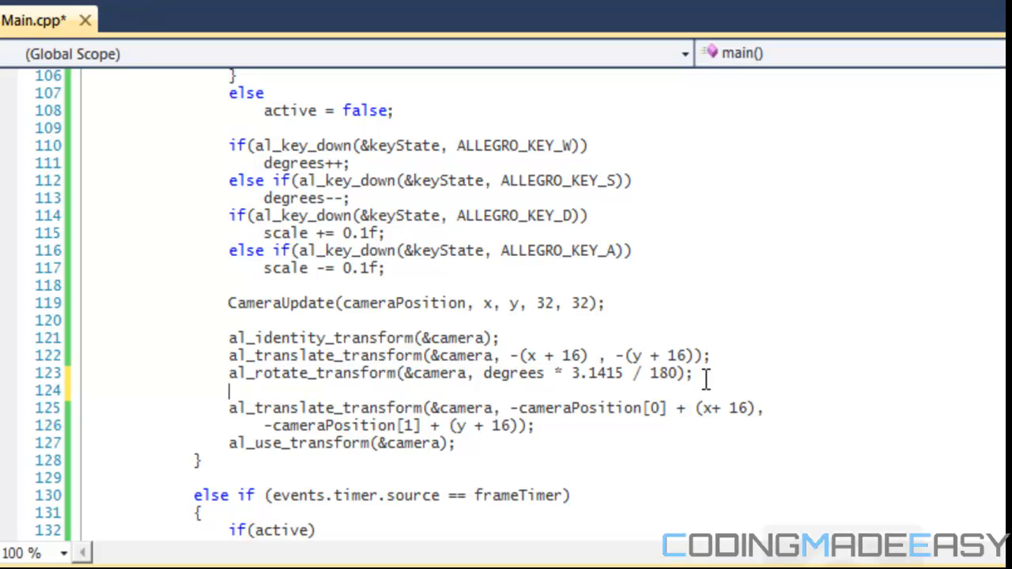
- Type al_scale_transform(&camera, scale, scale) after the rotation call
type("al_sc")
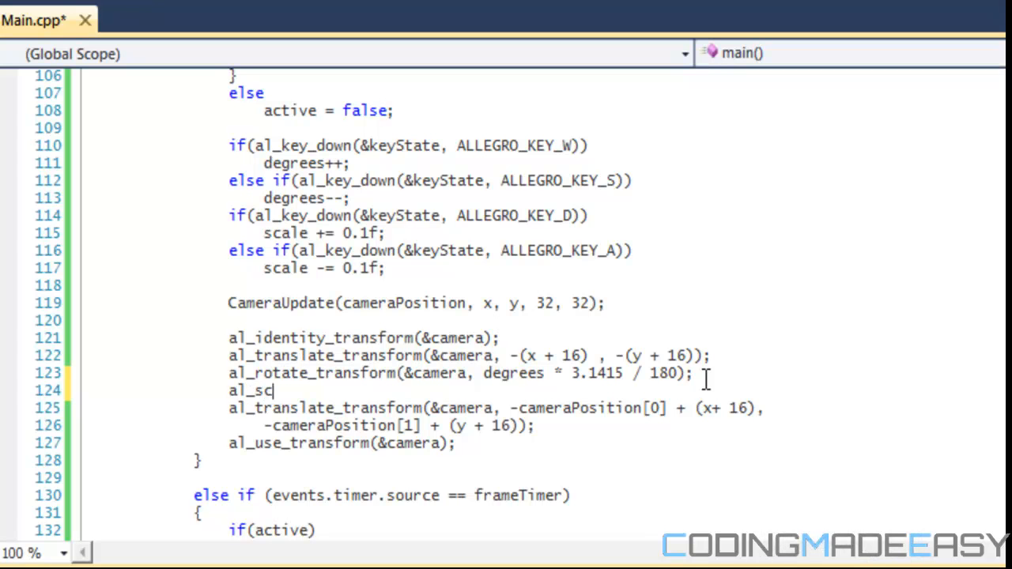
type("ale_transf")
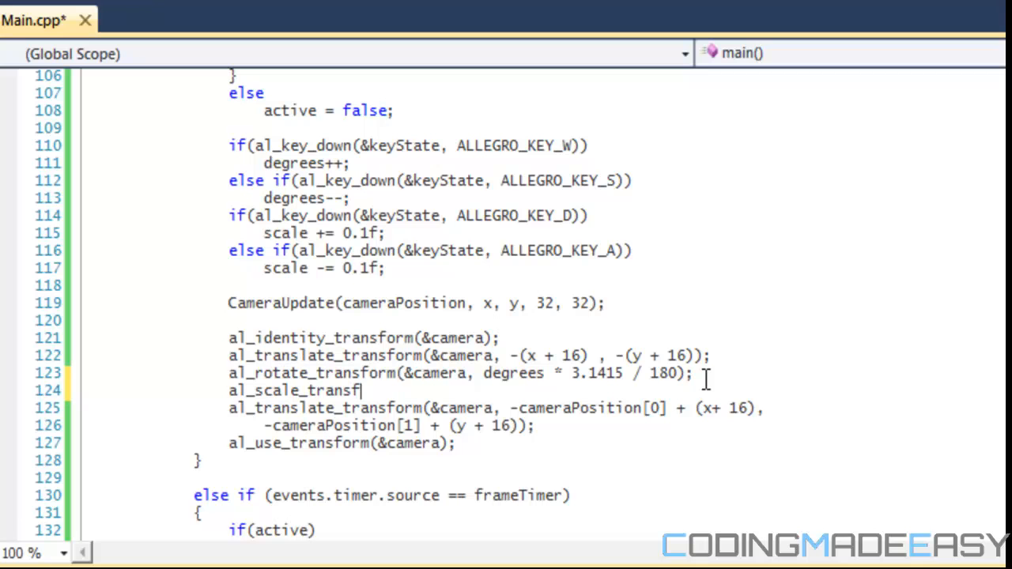
type("(&")
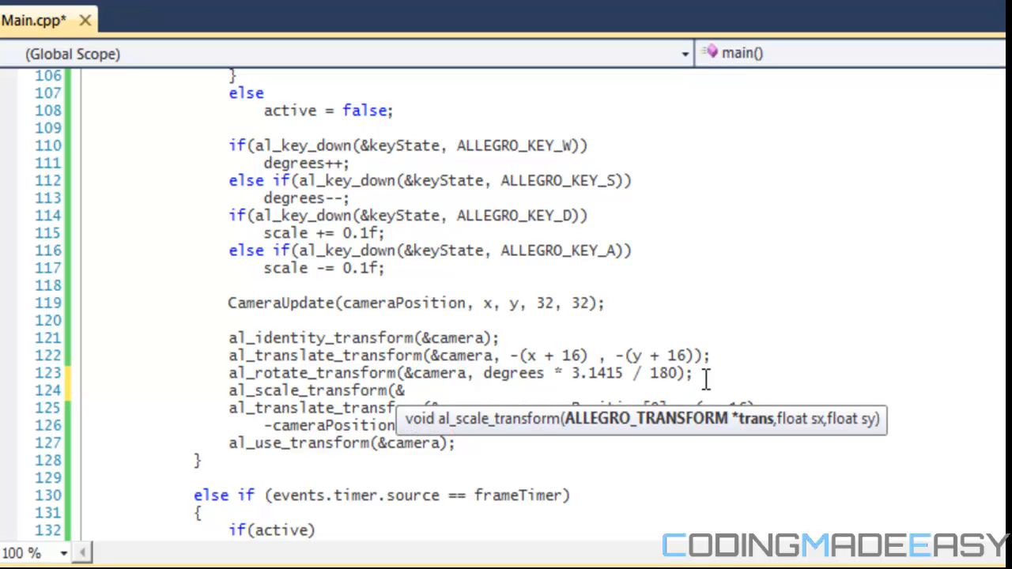
type("&camera,")
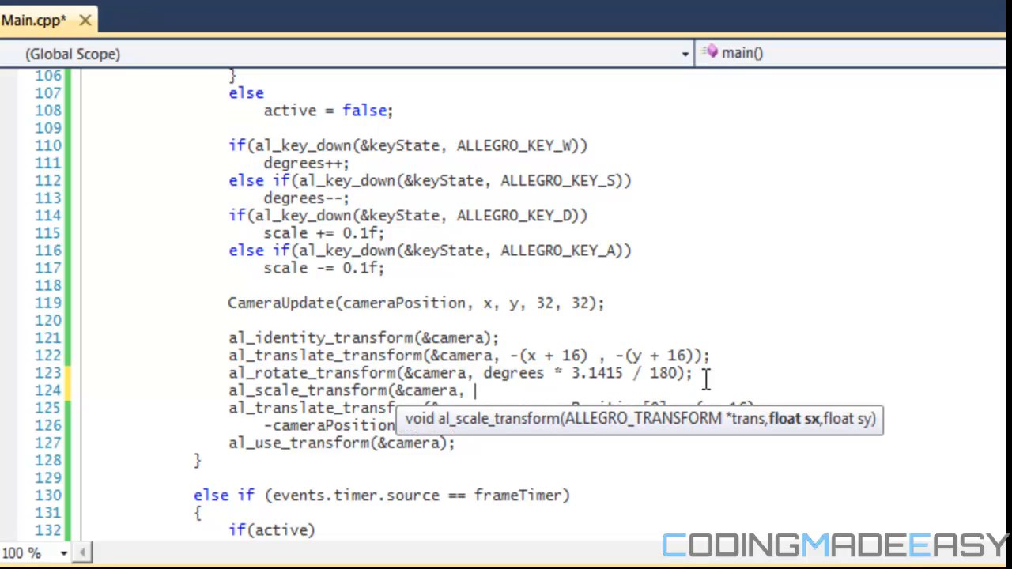
type("scale, scale);")
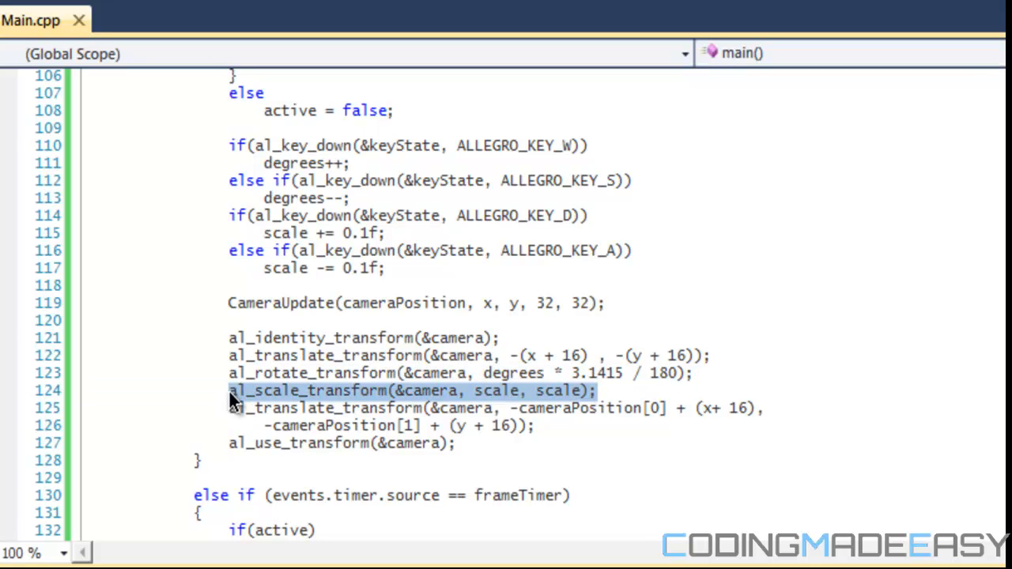
mouse_move(310, 443)
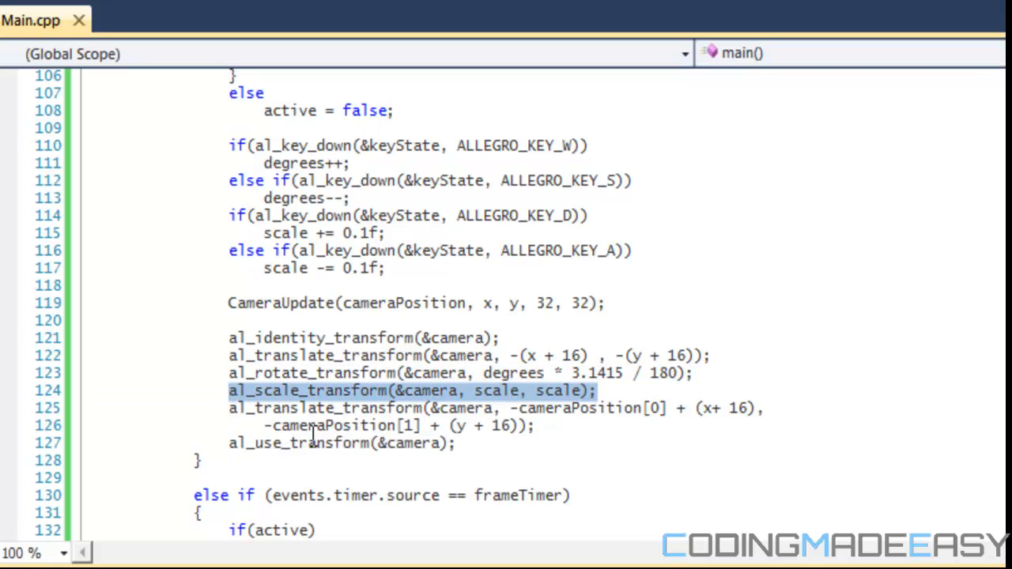